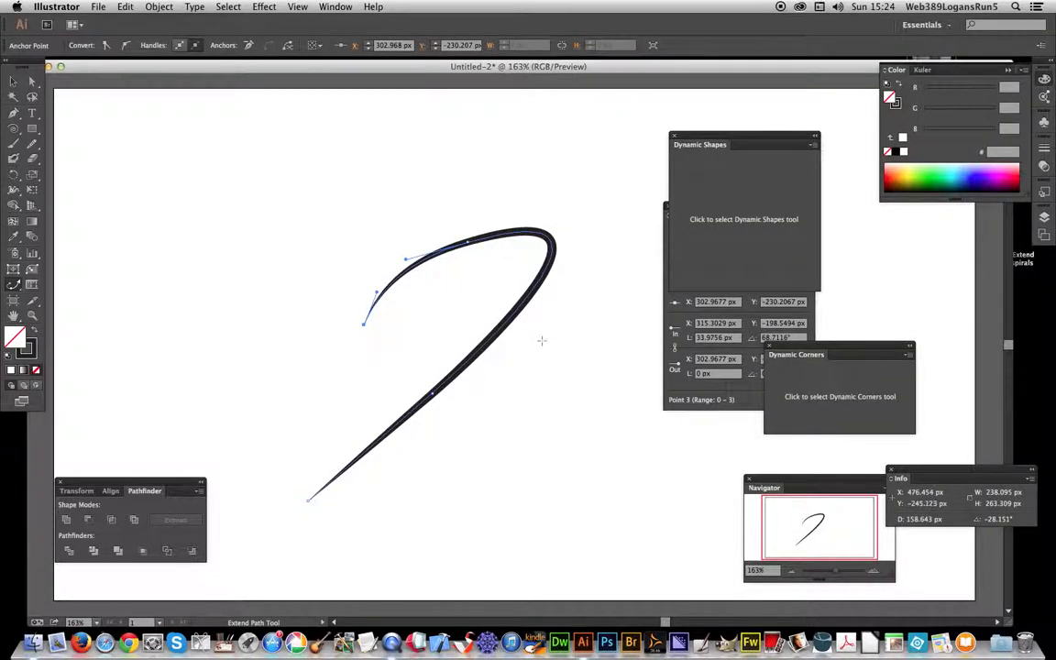
mouse_move(381, 252)
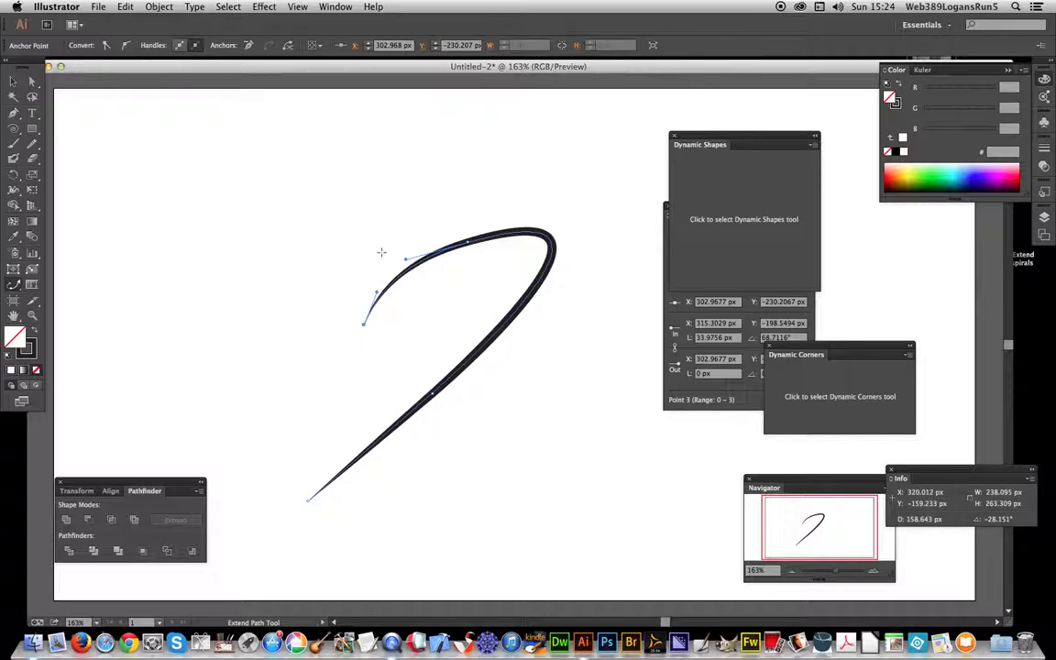
mouse_move(262, 189)
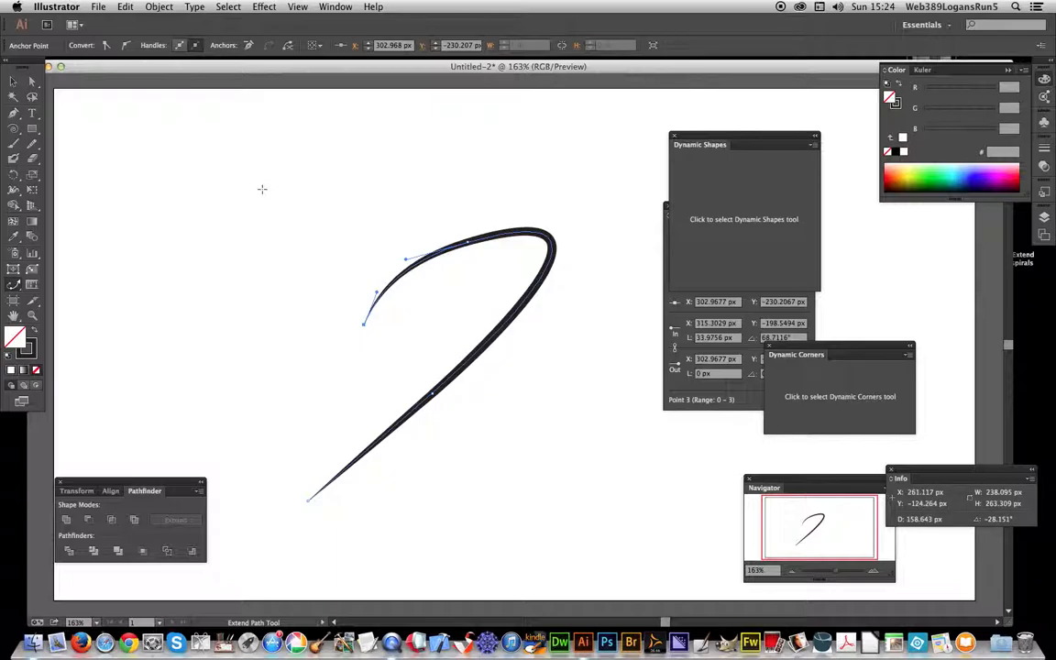
mouse_move(14, 292)
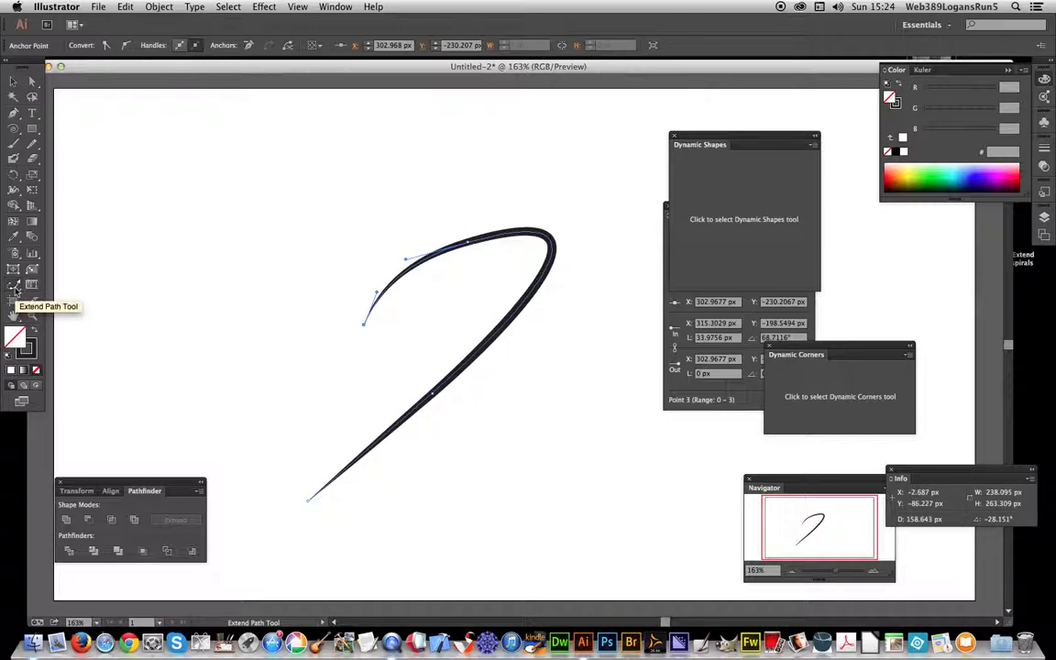
- Select VectorScribe's Extend Path Tool from the Tools panel
left_click(14, 284)
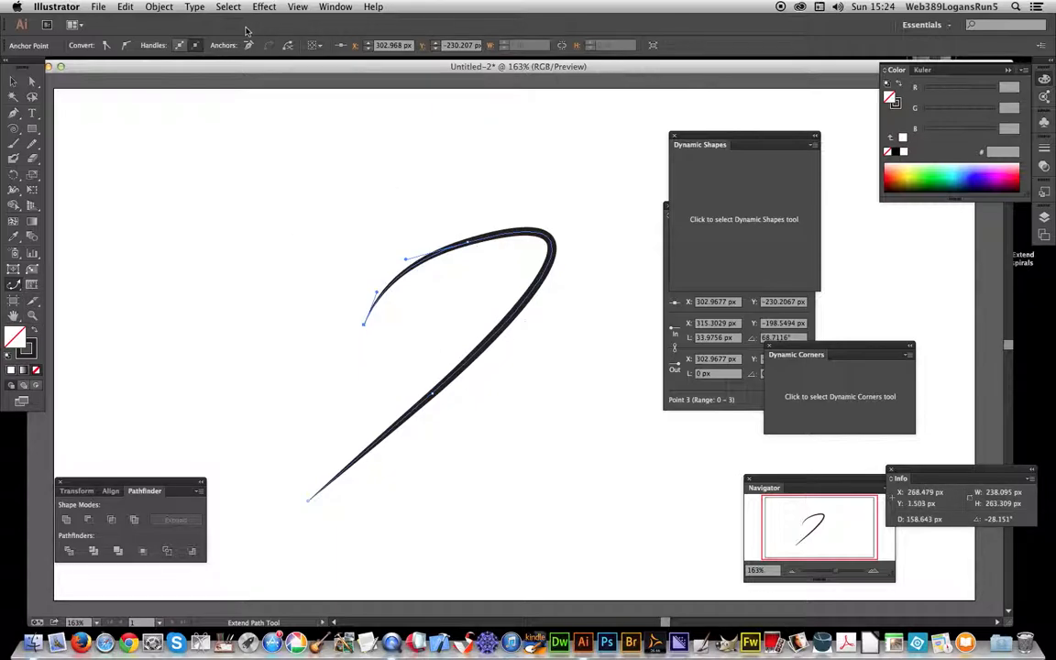
mouse_move(250, 229)
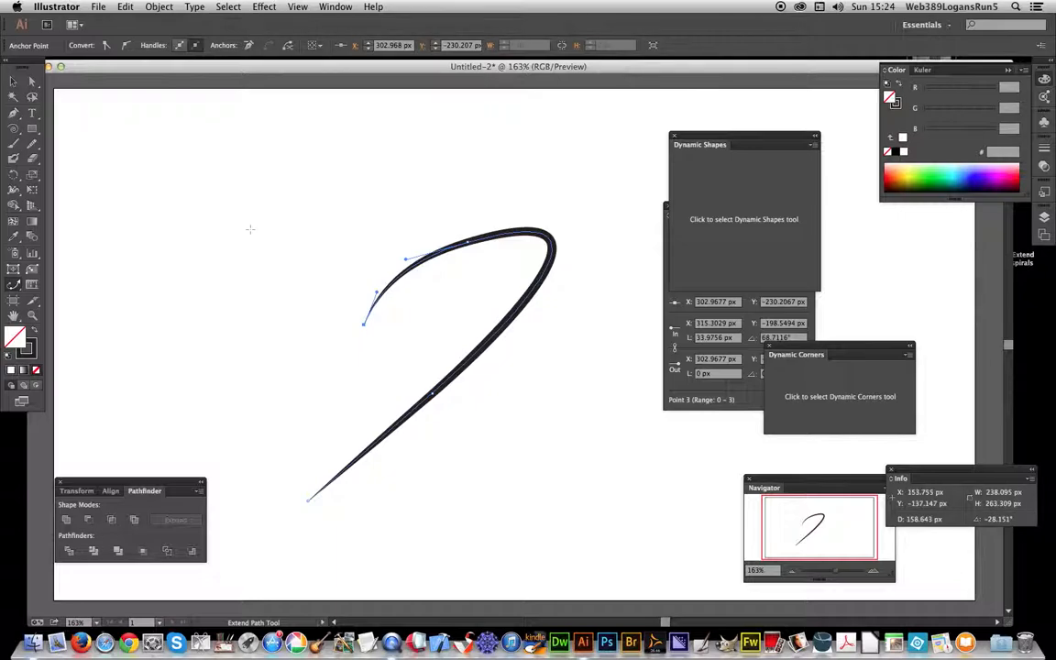
mouse_move(269, 405)
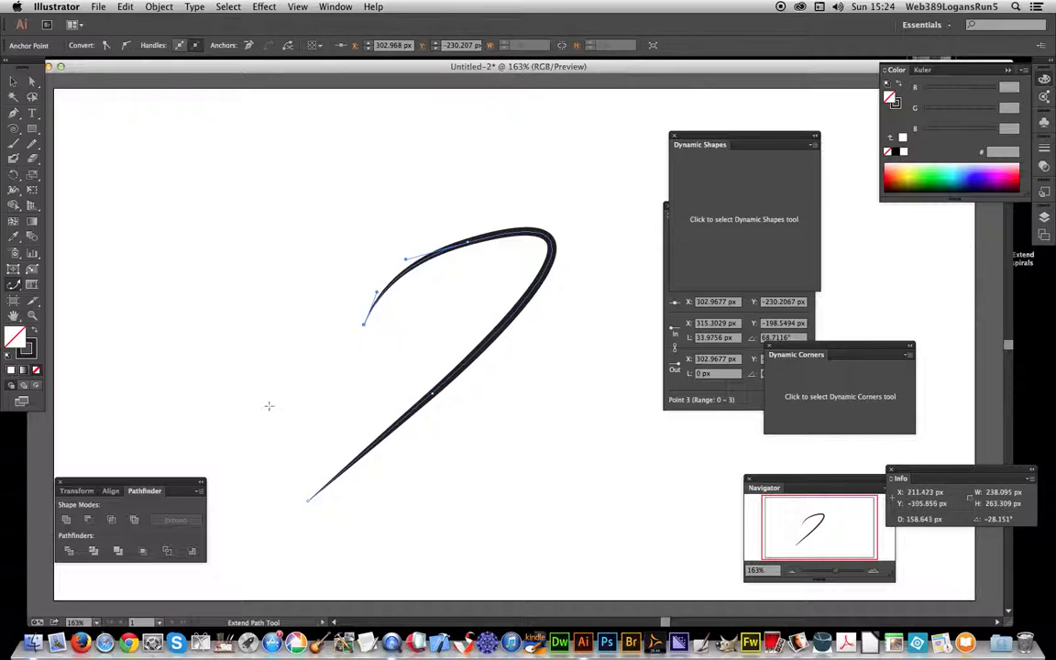
mouse_move(296, 509)
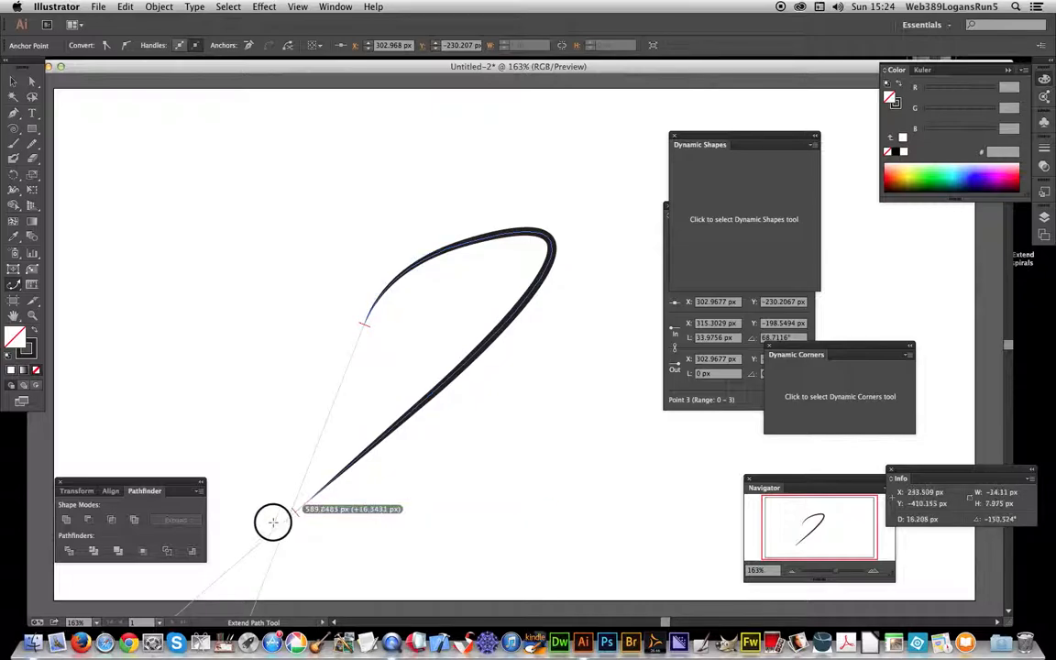
- Extend the lower tail down-left and stretch the upper end into a straight angled spur
left_click_drag(274, 523, 202, 561)
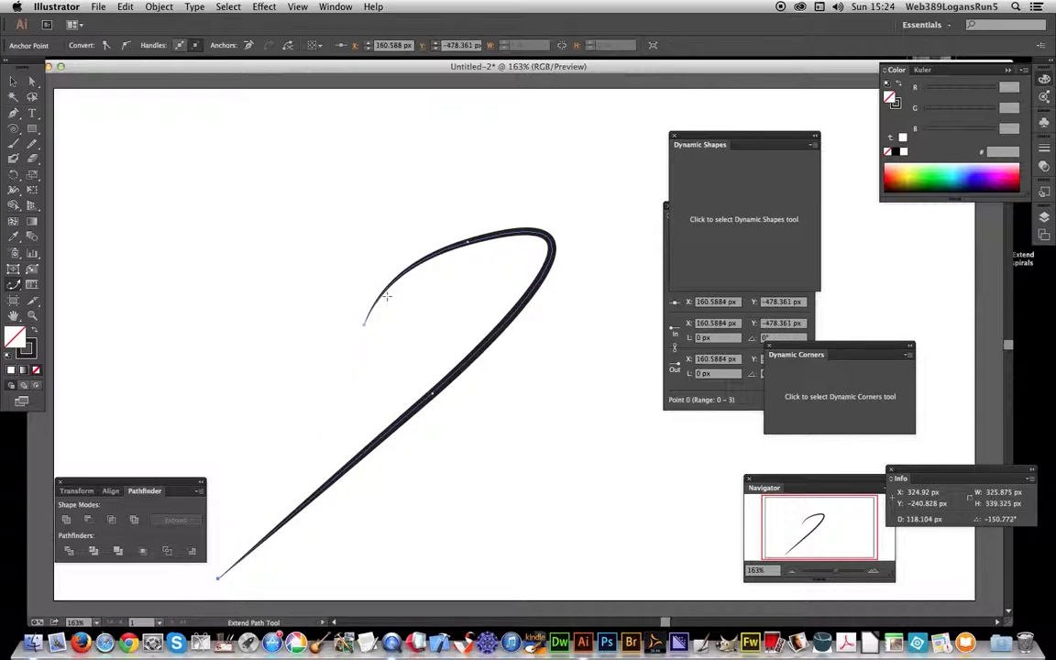
left_click(364, 326)
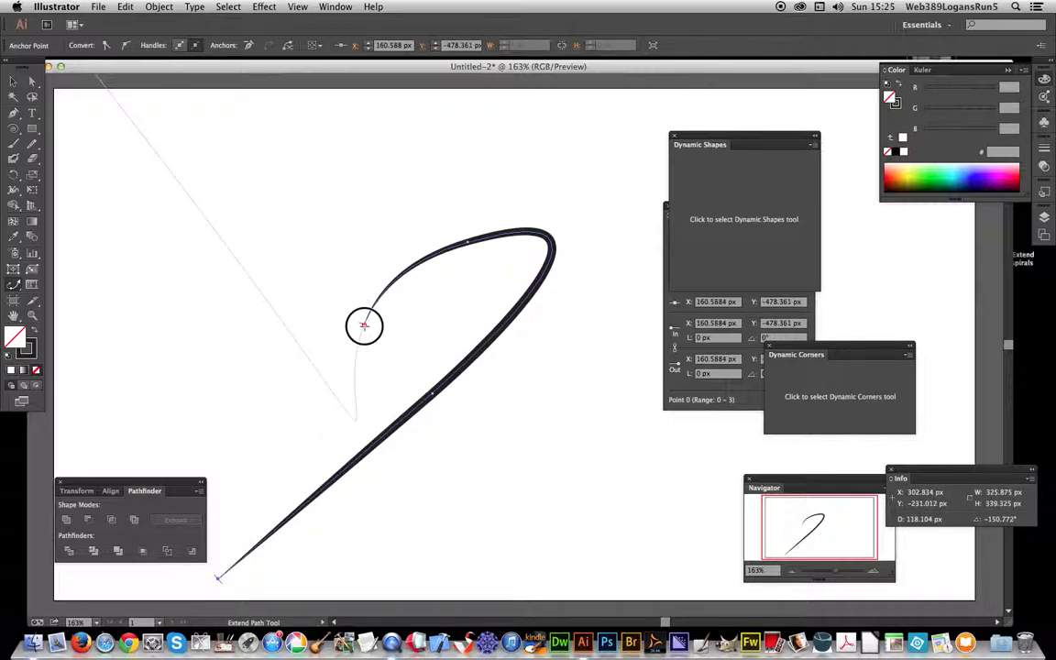
left_click_drag(364, 326, 351, 424)
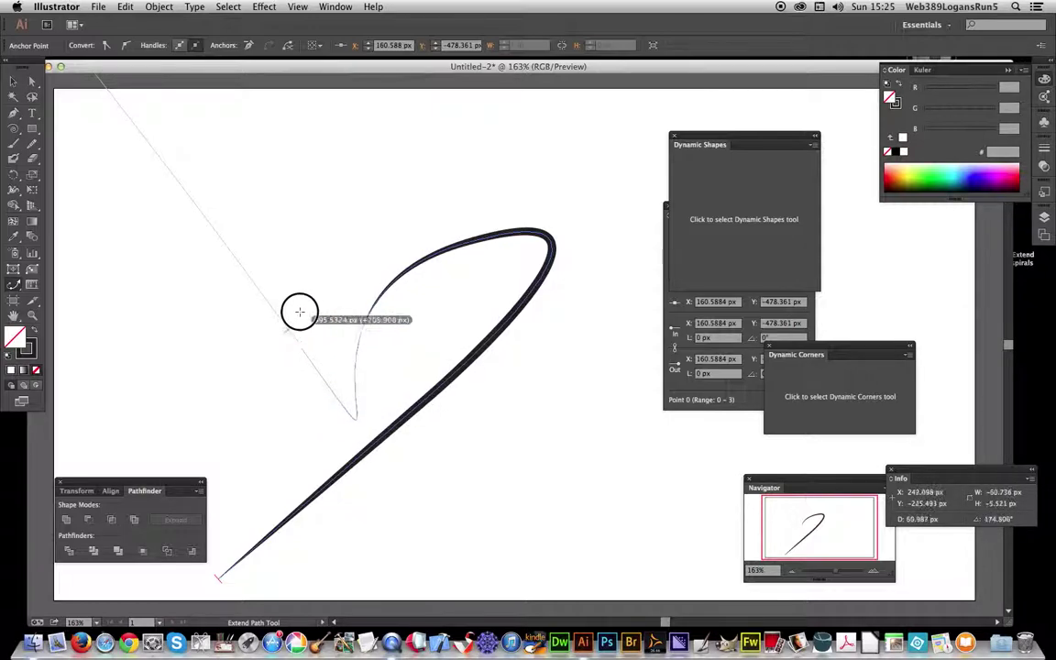
left_click_drag(299, 311, 284, 321)
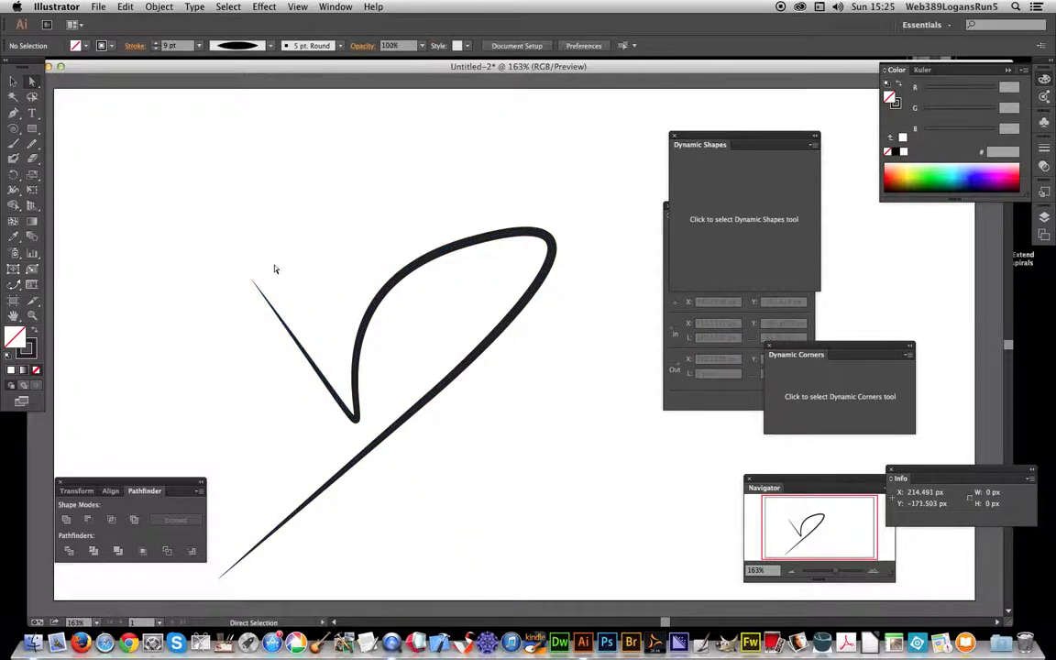
- Select the spur's endpoint and drag its handle to bend it into a rounded leftward hook
left_click(252, 279)
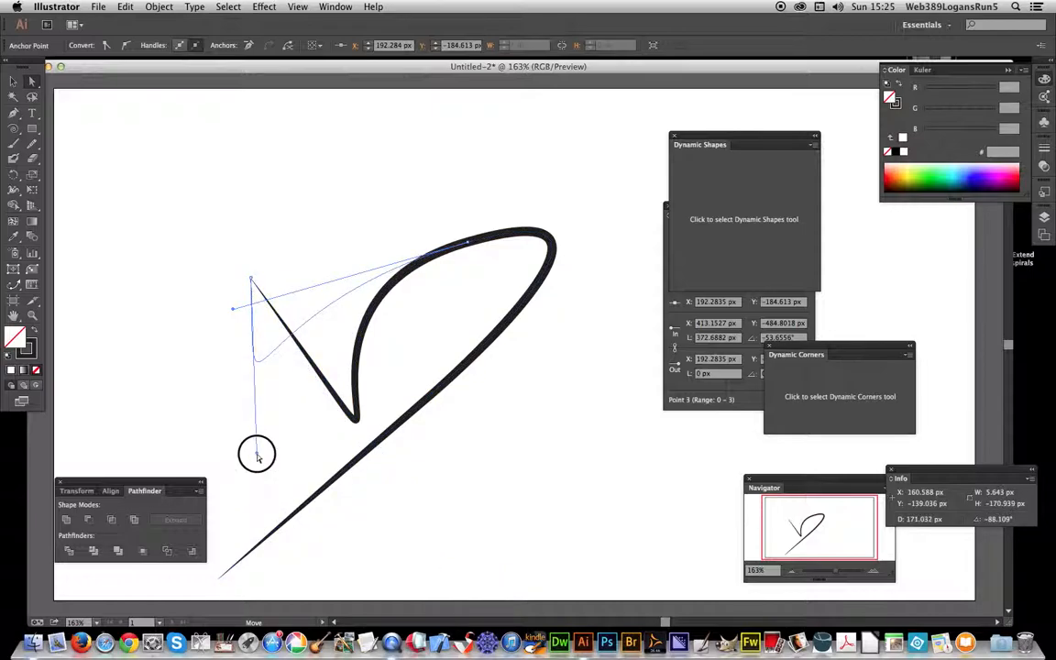
left_click_drag(257, 454, 120, 381)
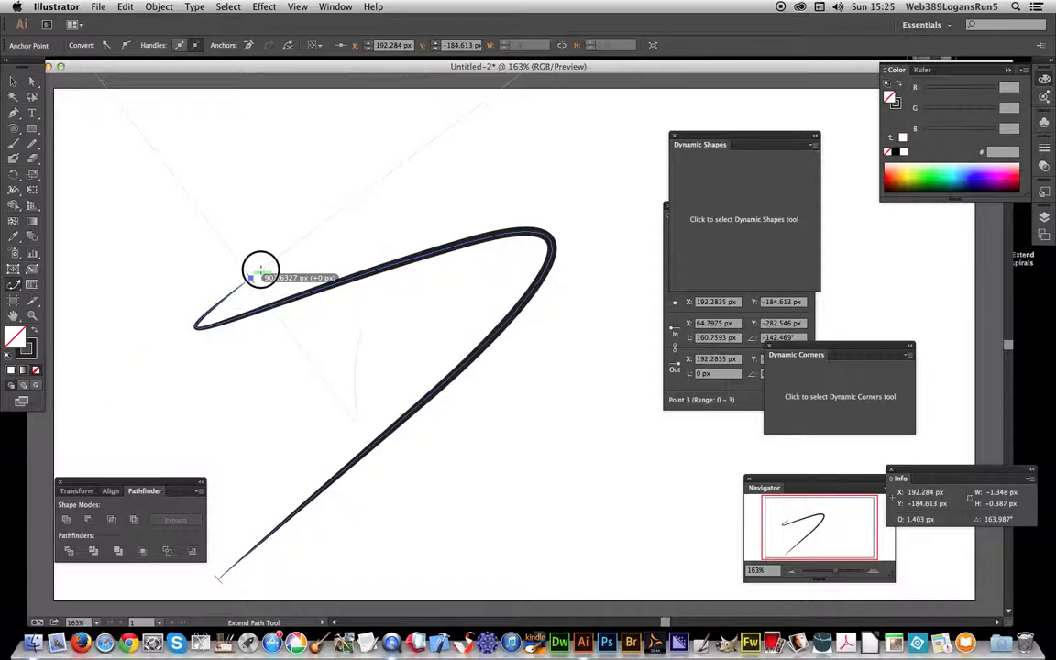
- Extend the curled end into a long tapered line toward the upper right
left_click_drag(261, 275, 394, 175)
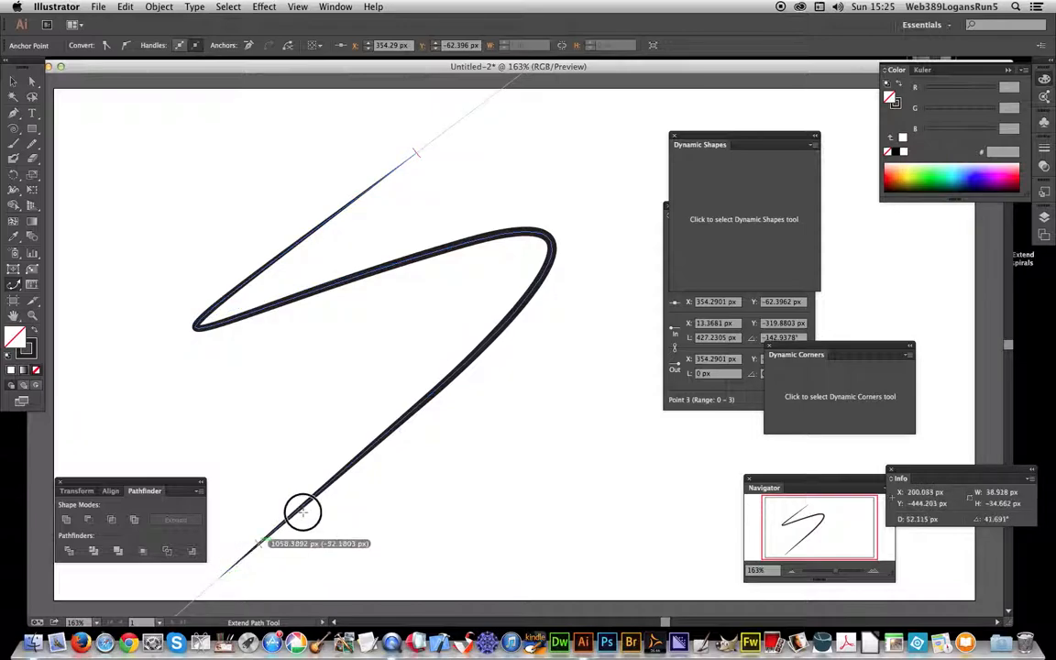
mouse_move(407, 427)
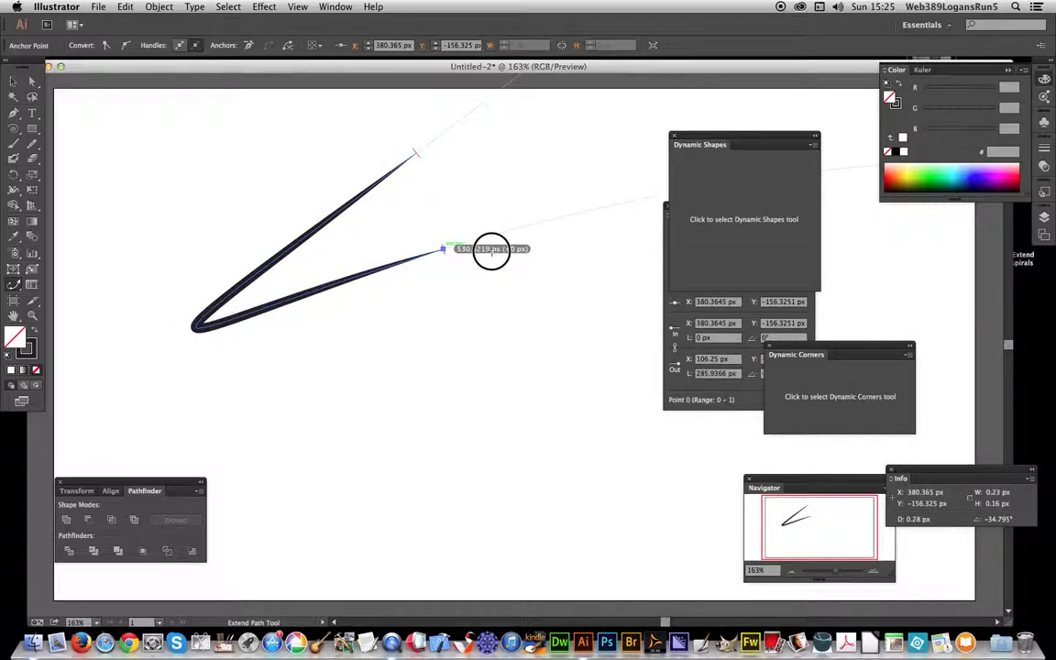
- Lengthen the lower arm rightward and drag its end handle to curve it
left_click_drag(440, 250, 573, 215)
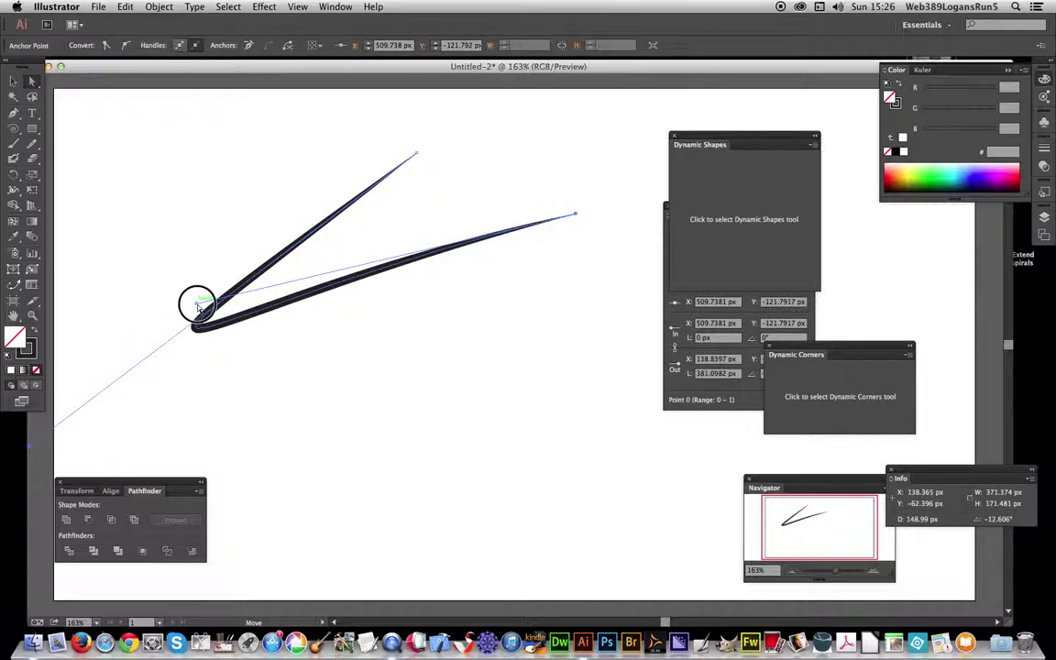
left_click_drag(197, 303, 550, 136)
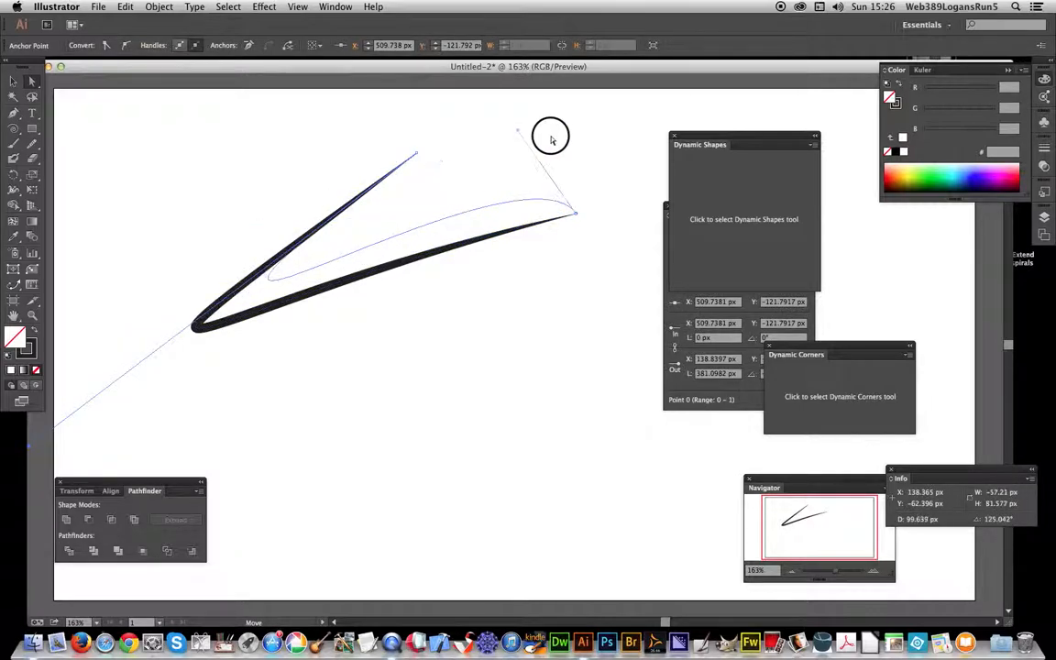